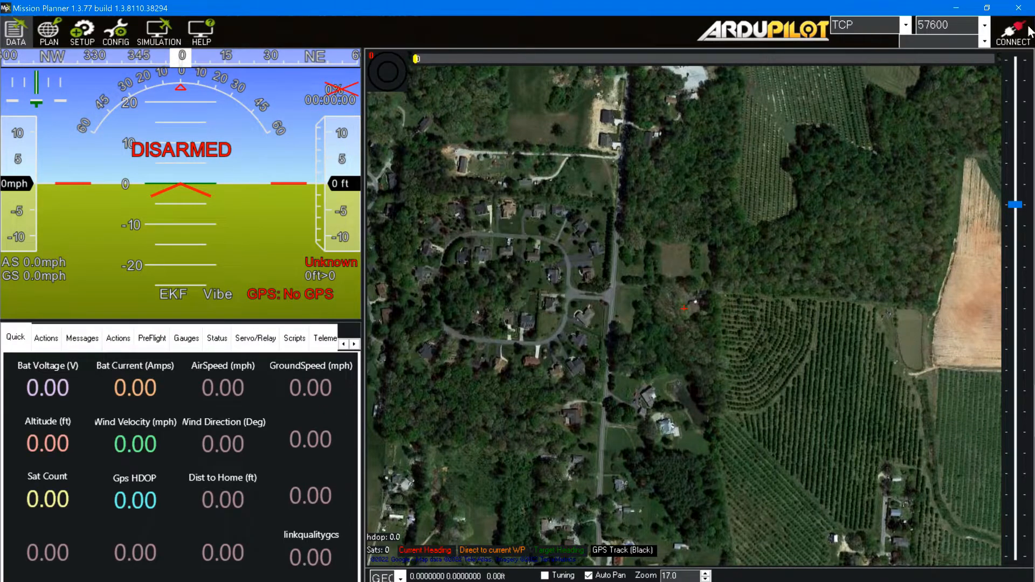
Connect over TCP to host 192.168.4.1 on remote port 14550.
{"action": "left_click", "coordinate": [1012, 31]}
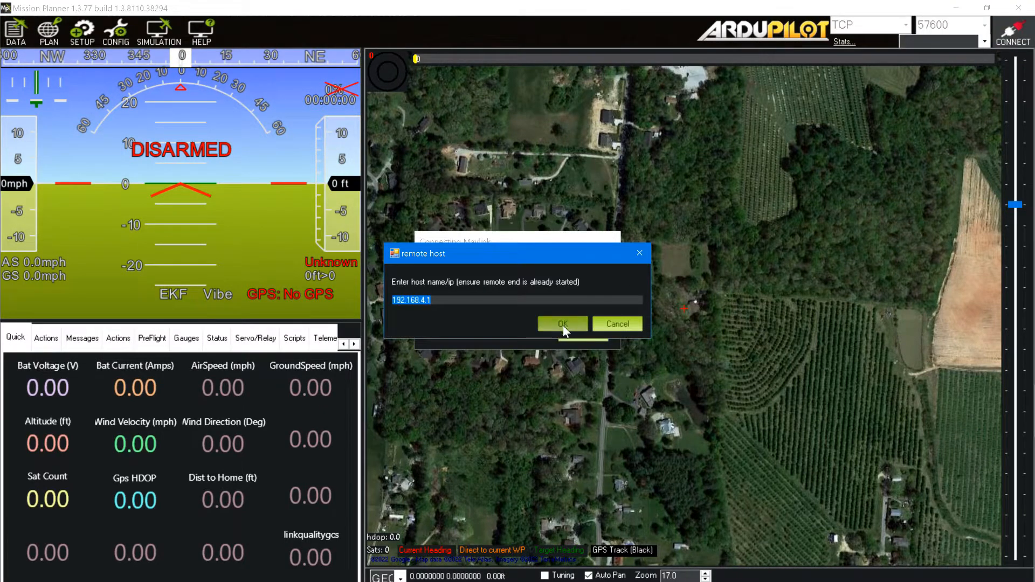
{"action": "left_click", "coordinate": [562, 323]}
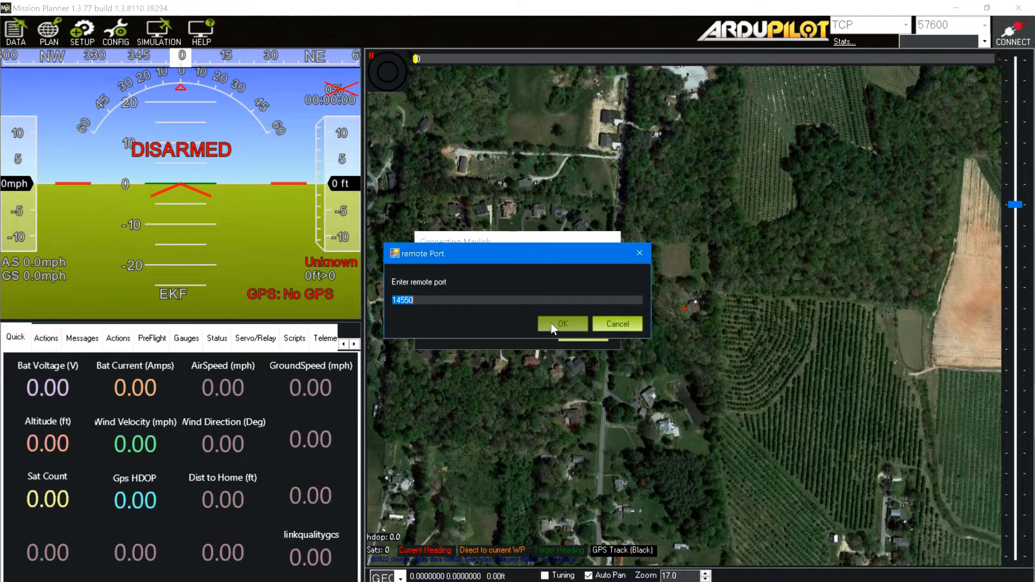
{"action": "left_click", "coordinate": [560, 324]}
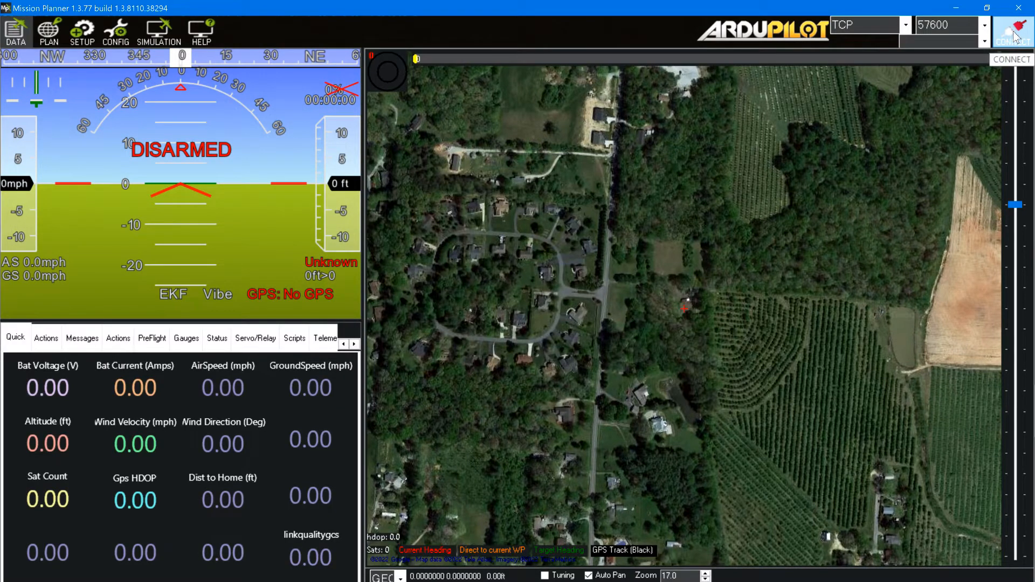
Retry the TCP connection, confirming host 192.168.4.1 so MAVLink starts connecting.
{"action": "left_click", "coordinate": [1012, 32]}
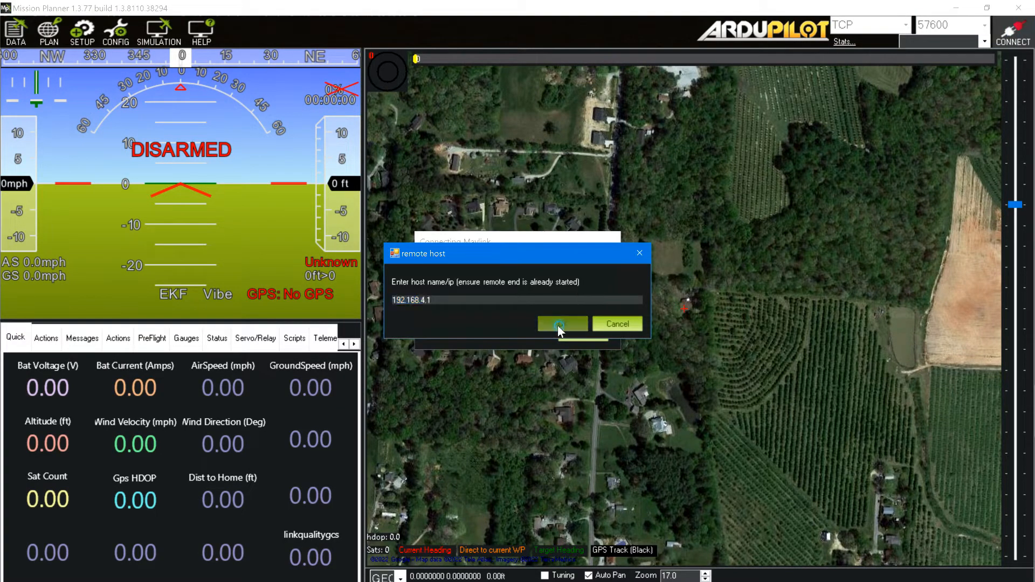
{"action": "left_click", "coordinate": [561, 324]}
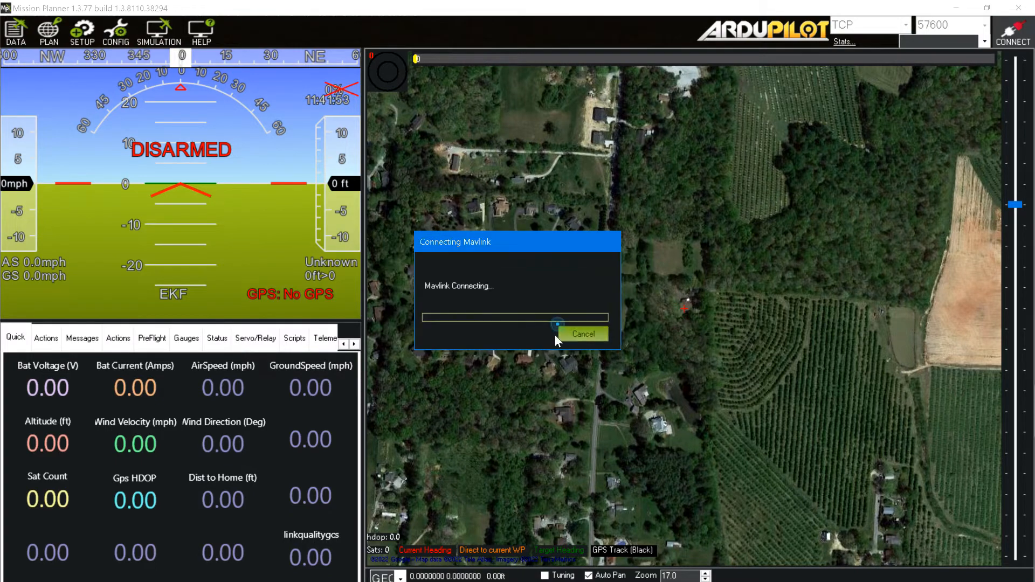